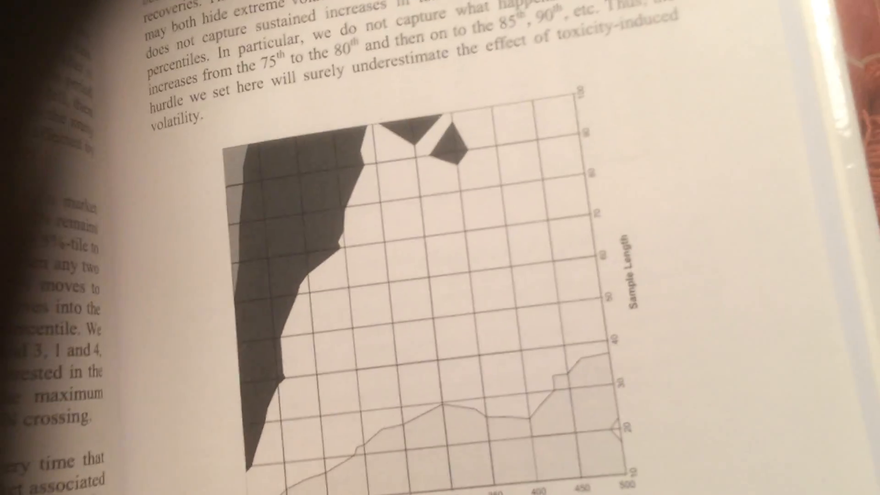
scroll("left", 3)
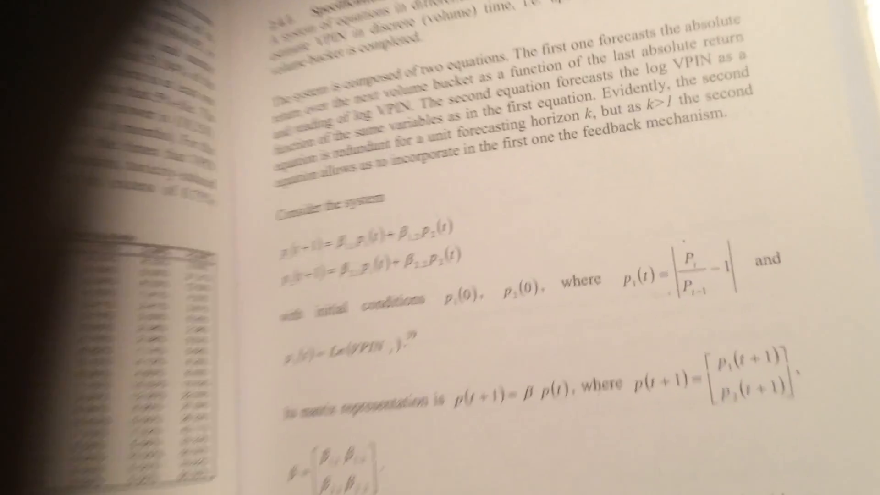